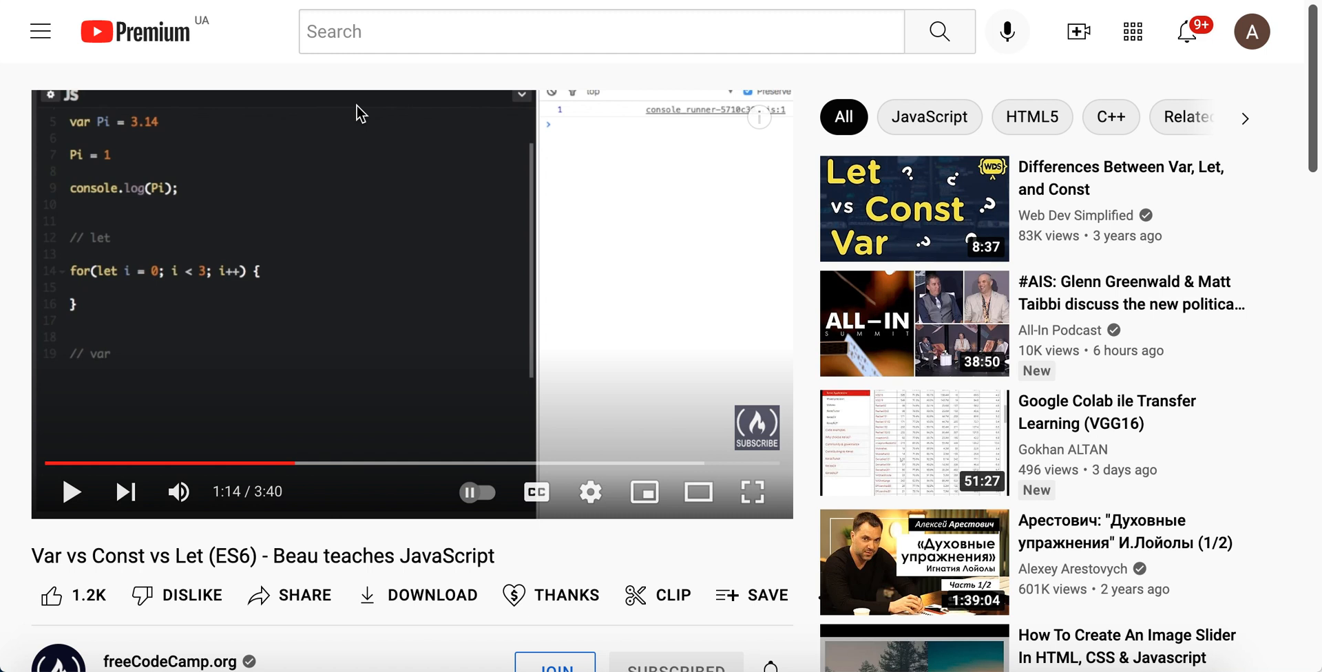
pyautogui.moveTo(445, 475)
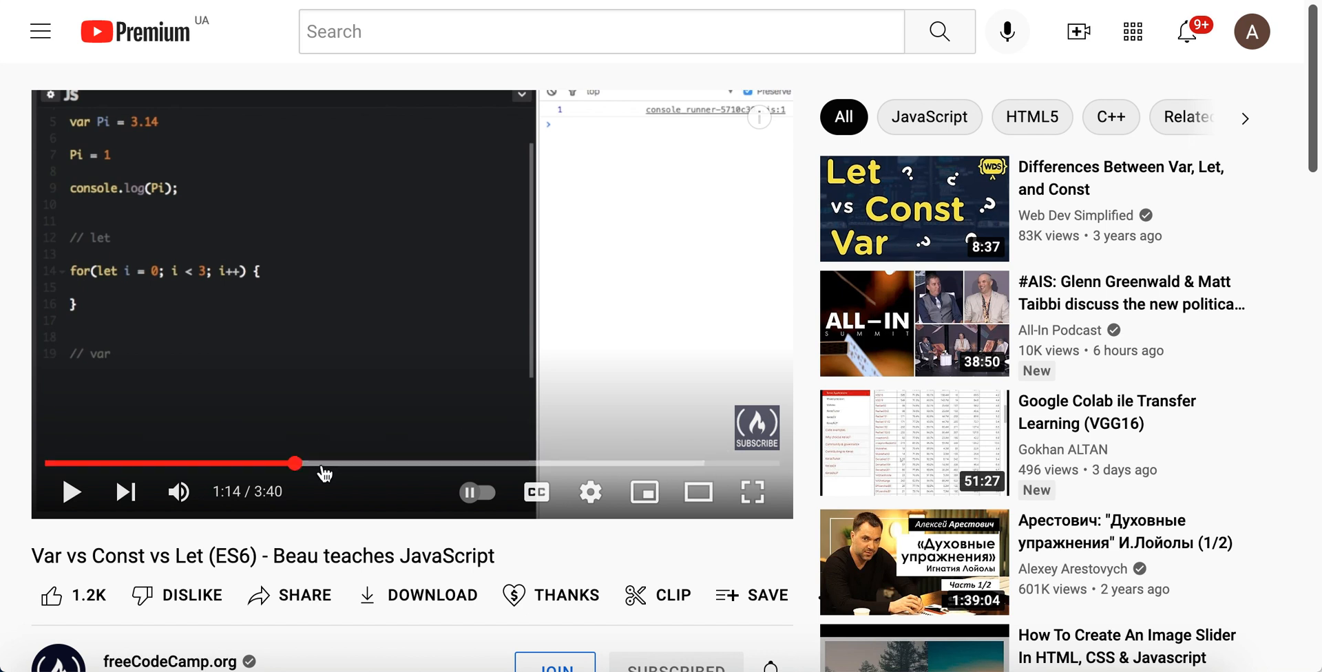
pyautogui.moveTo(361, 463)
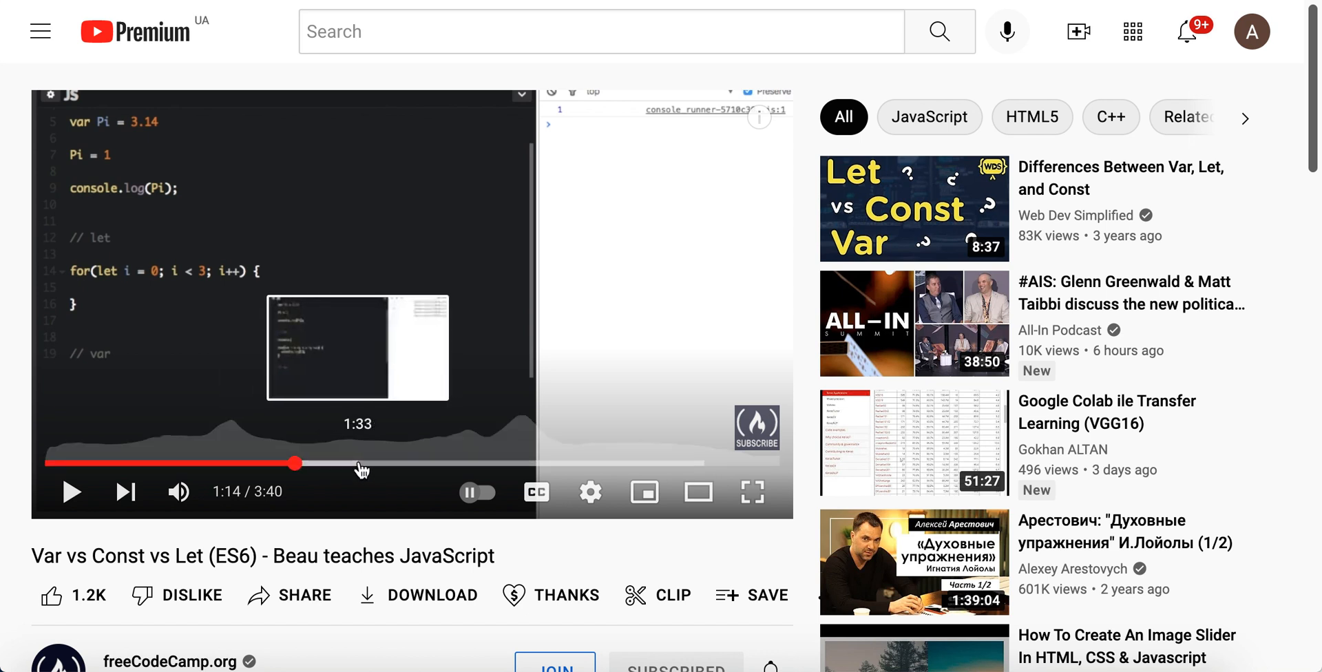
pyautogui.moveTo(517, 465)
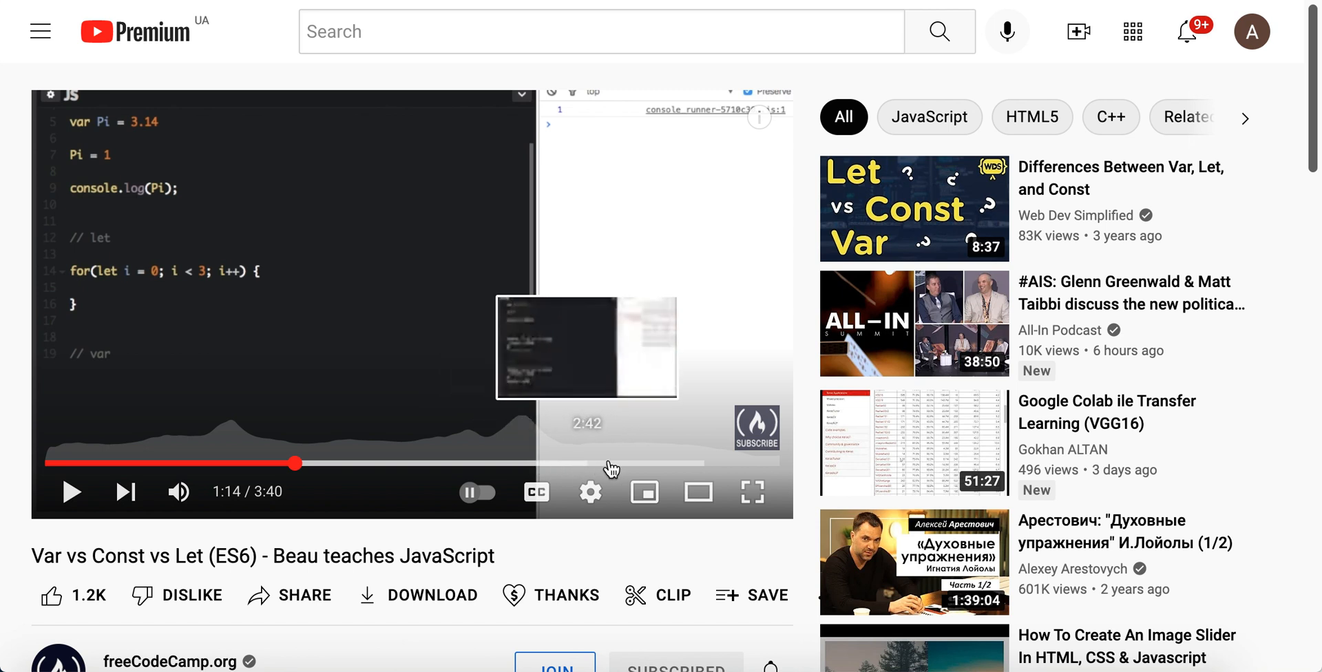
pyautogui.moveTo(235, 438)
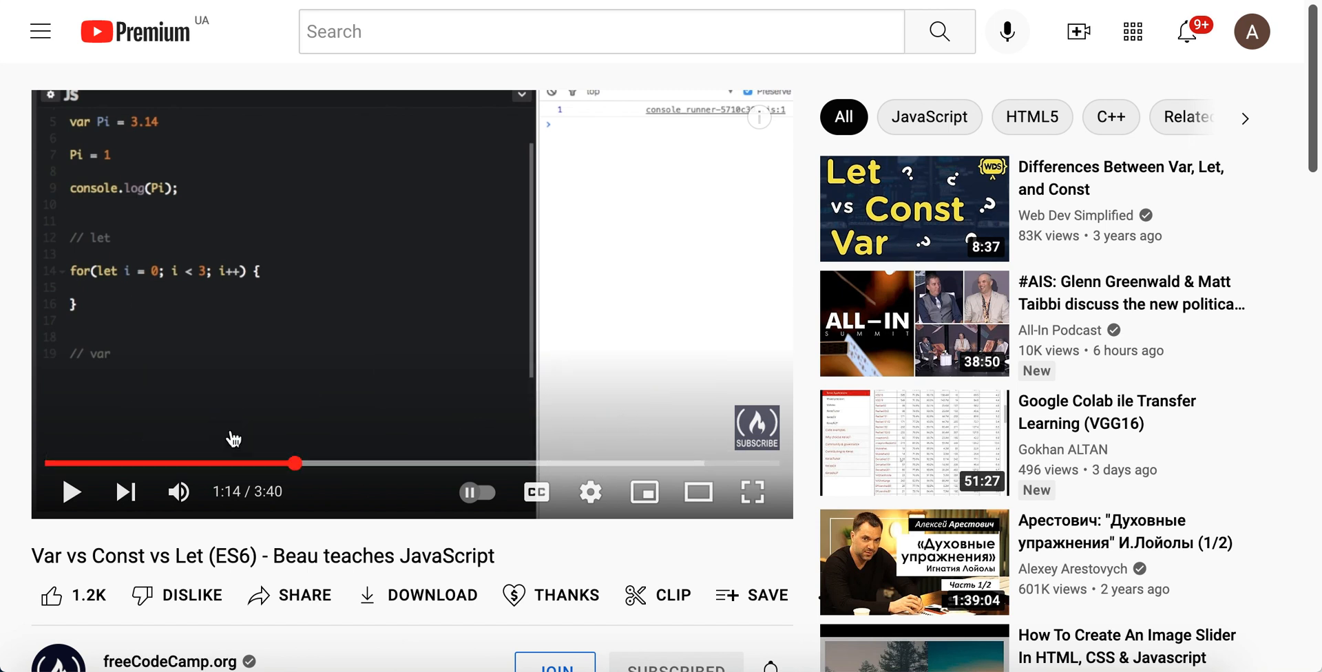
pyautogui.moveTo(469, 469)
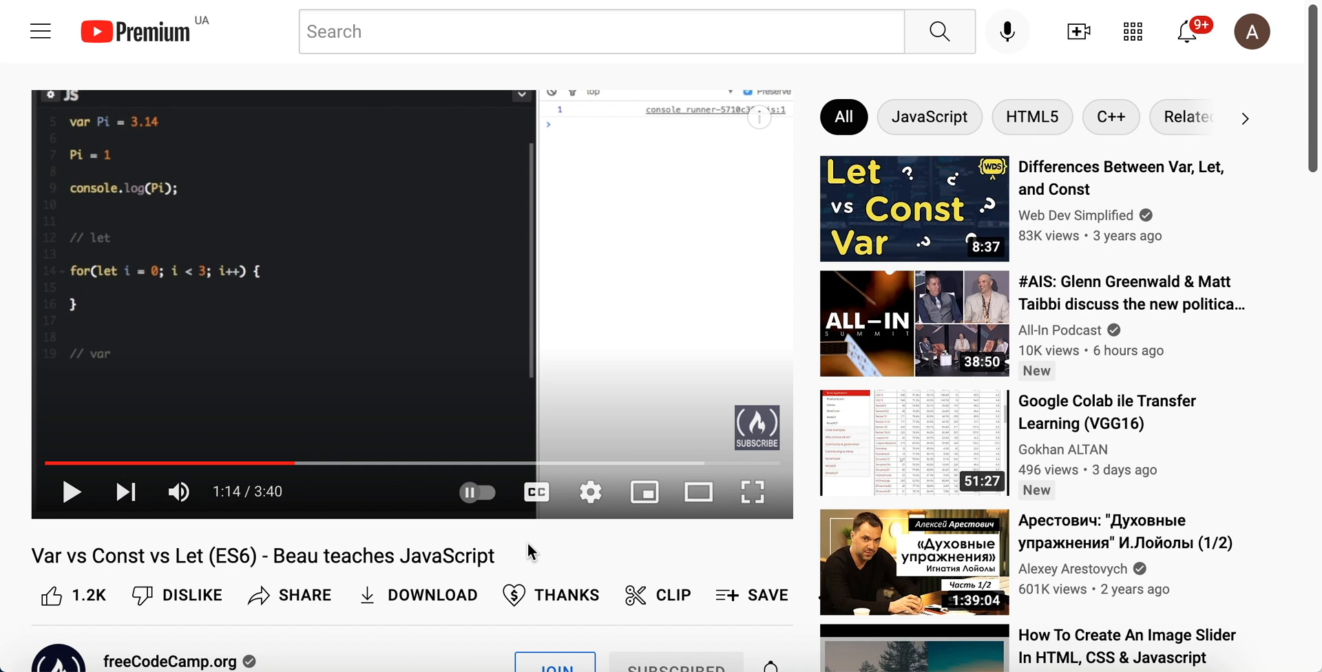
pyautogui.moveTo(520, 530)
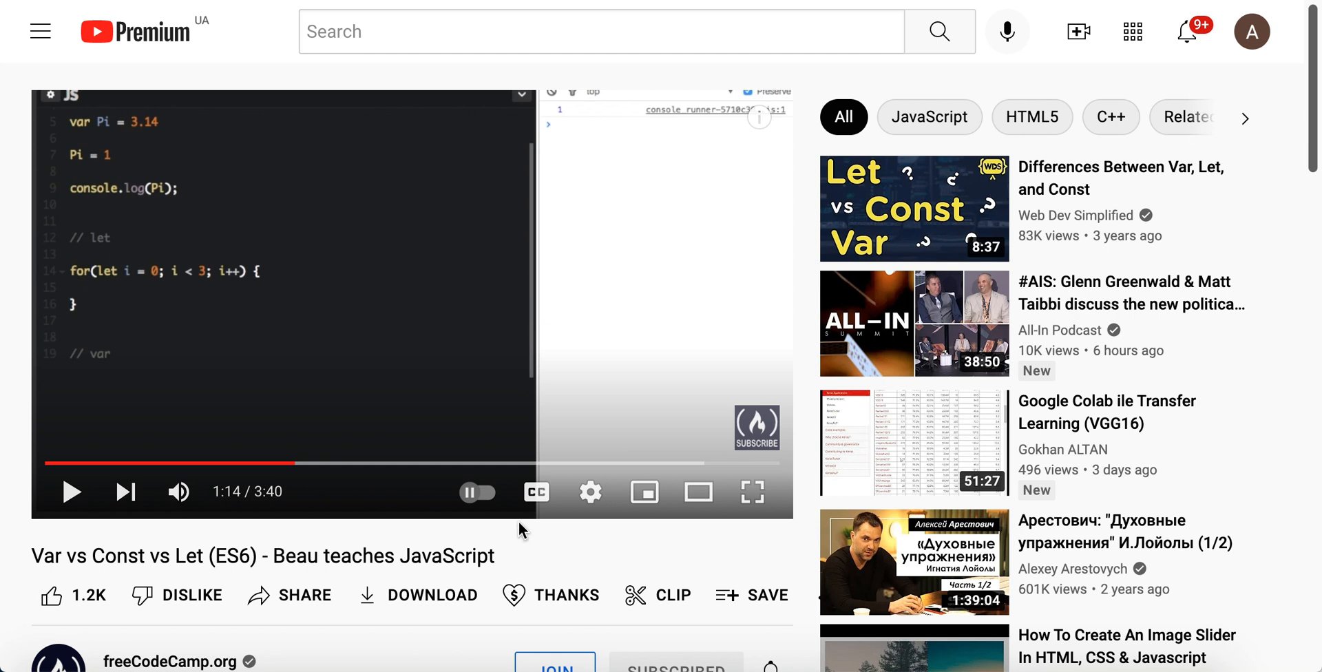
pyautogui.moveTo(540, 465)
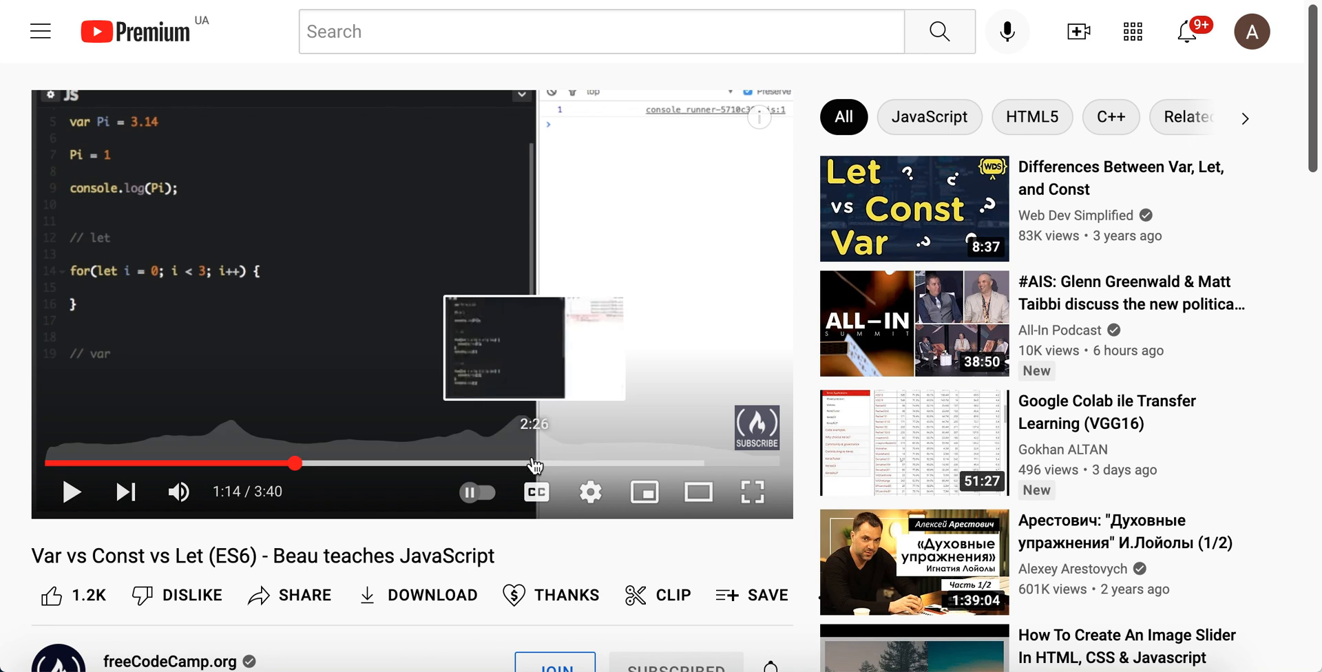
pyautogui.moveTo(526, 462)
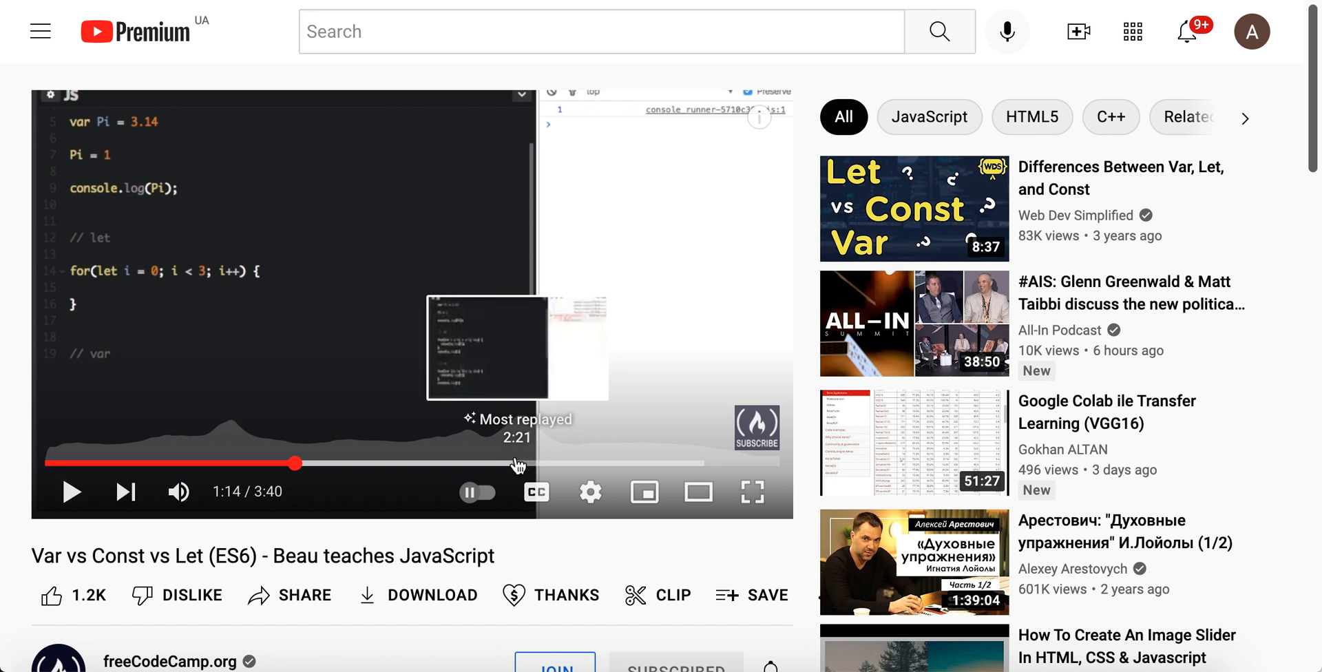
pyautogui.moveTo(504, 463)
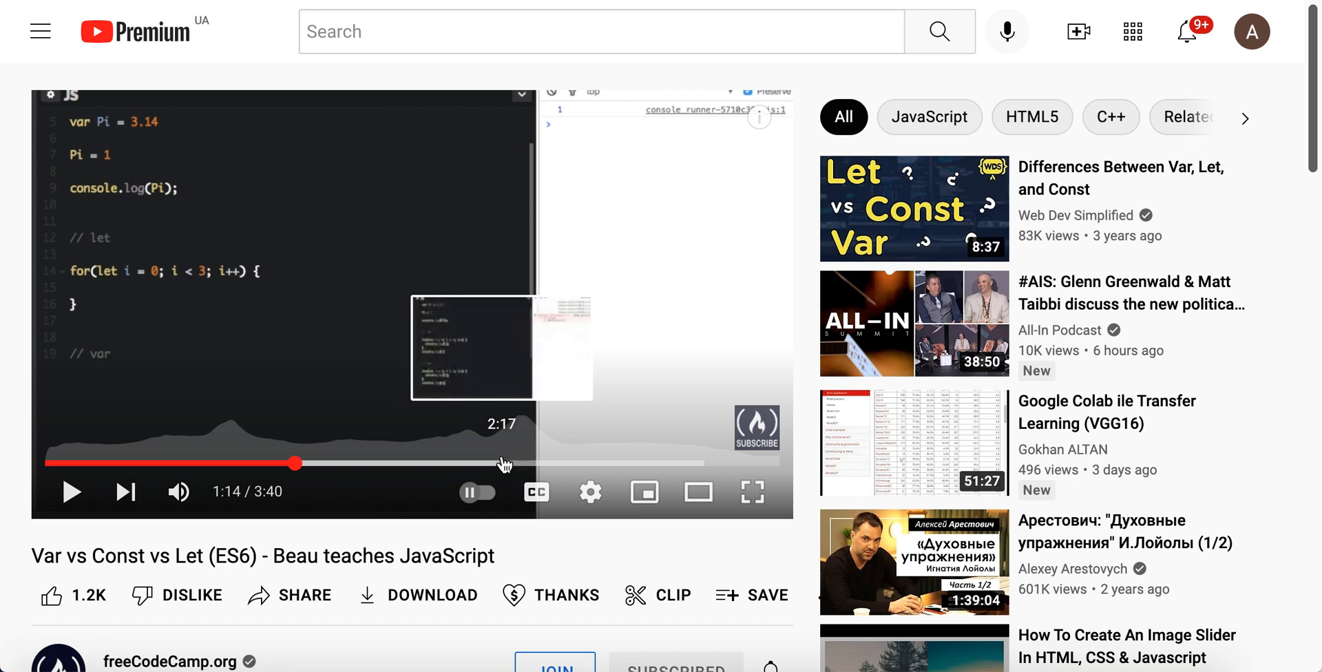
pyautogui.moveTo(524, 463)
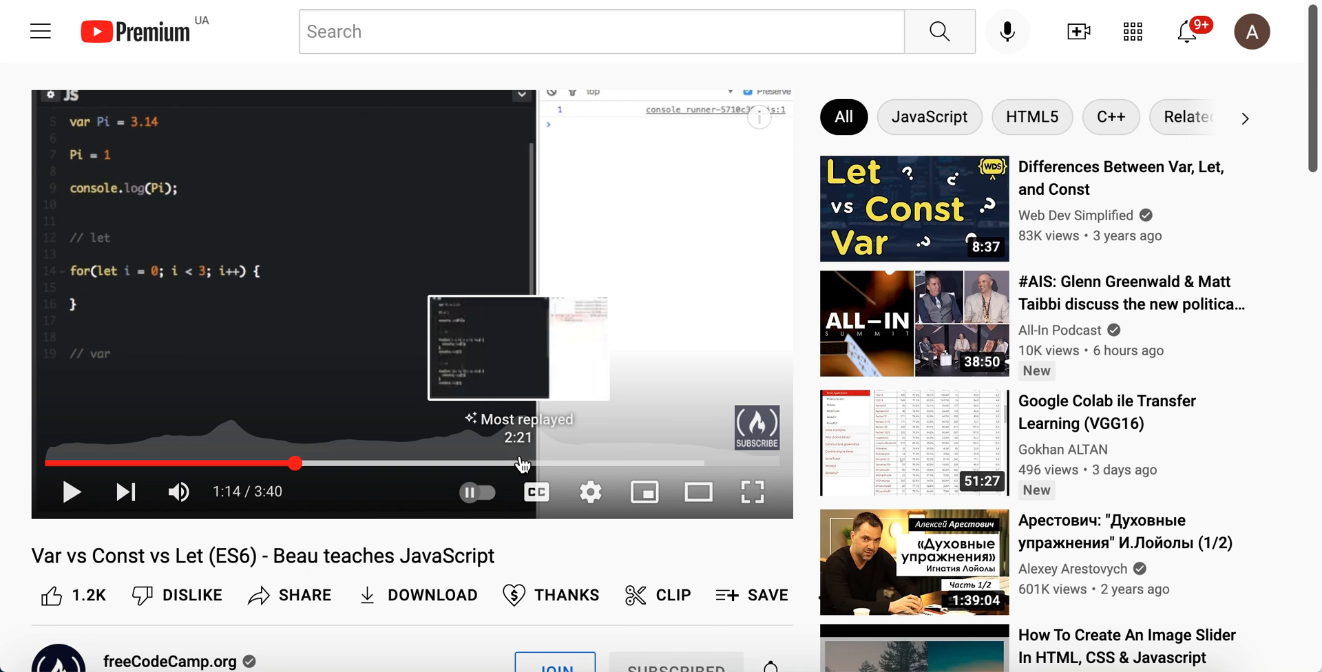
pyautogui.moveTo(501, 460)
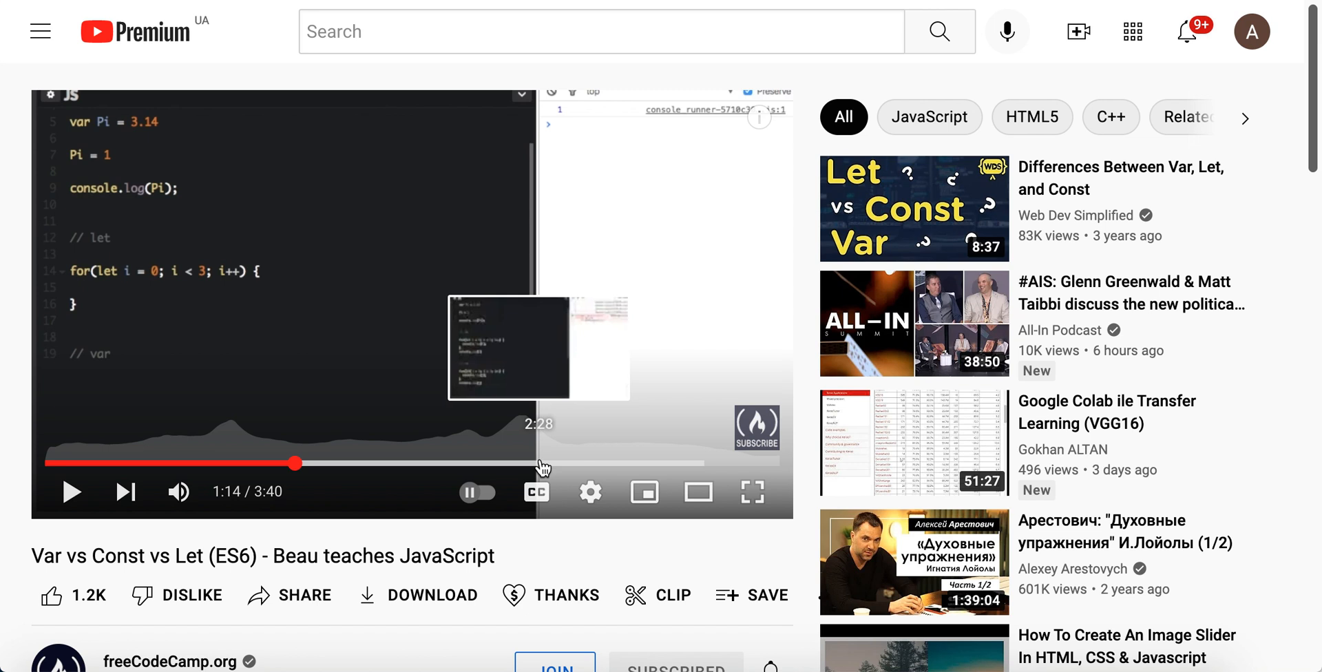
pyautogui.moveTo(538, 463)
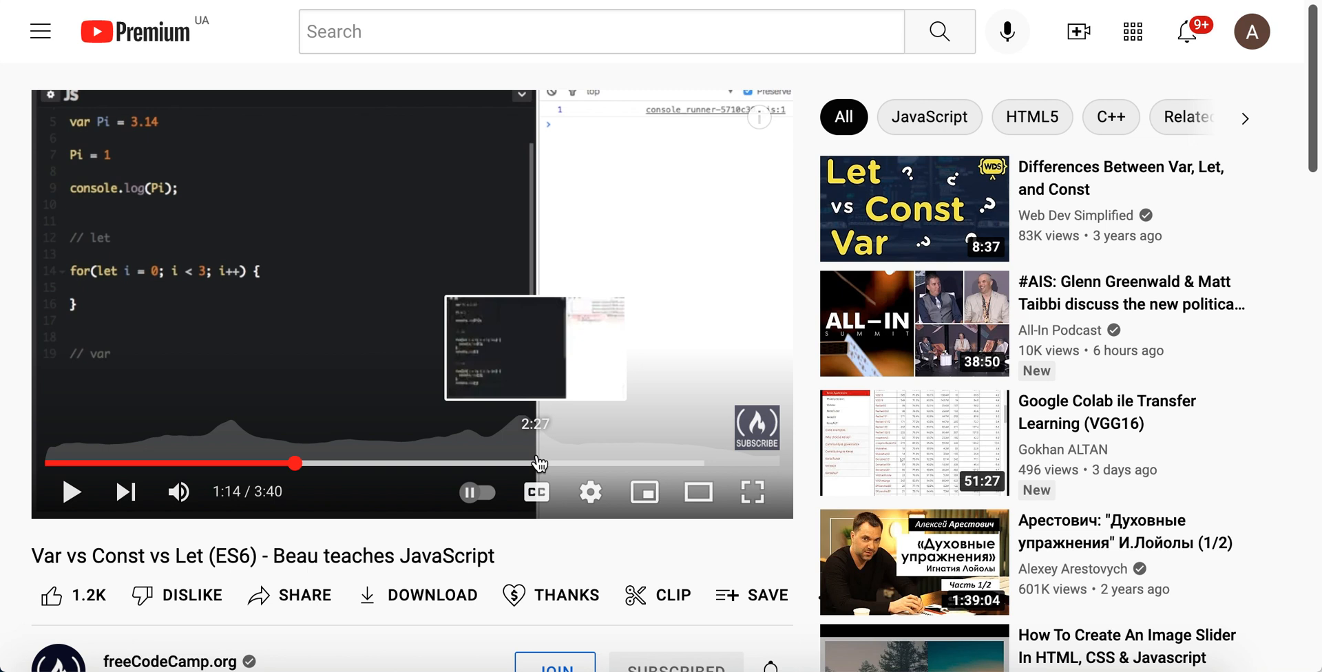
pyautogui.moveTo(525, 463)
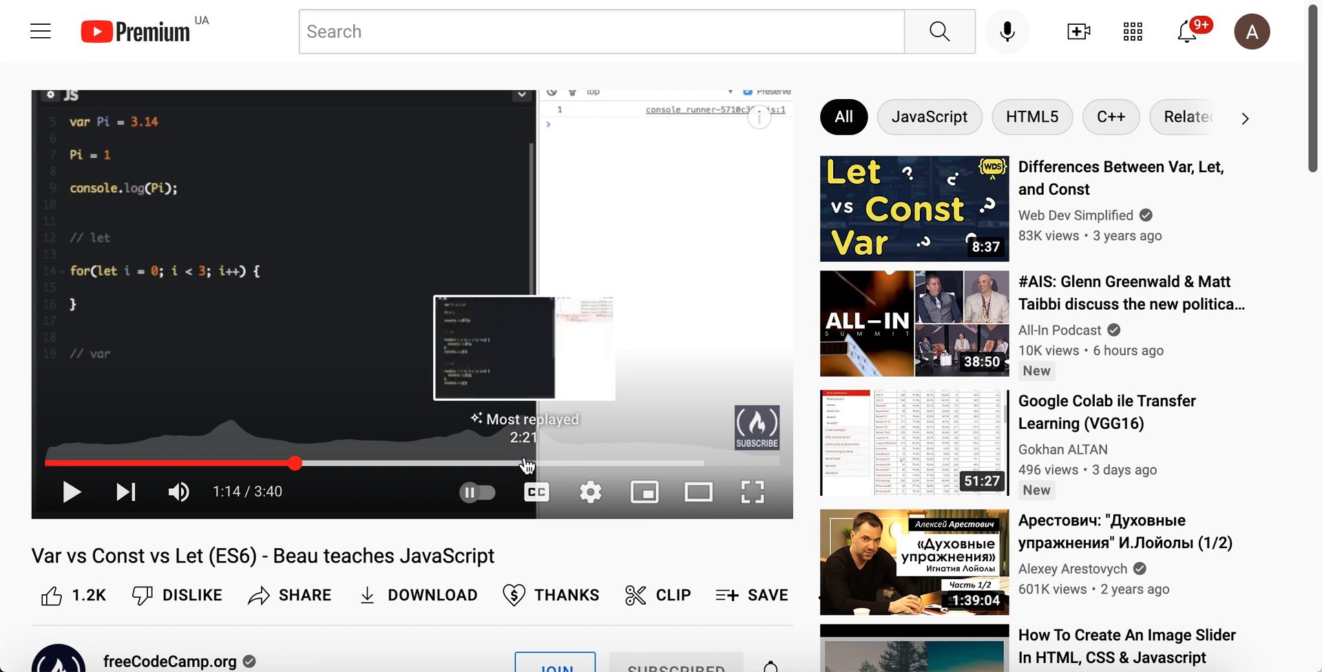
pyautogui.moveTo(509, 463)
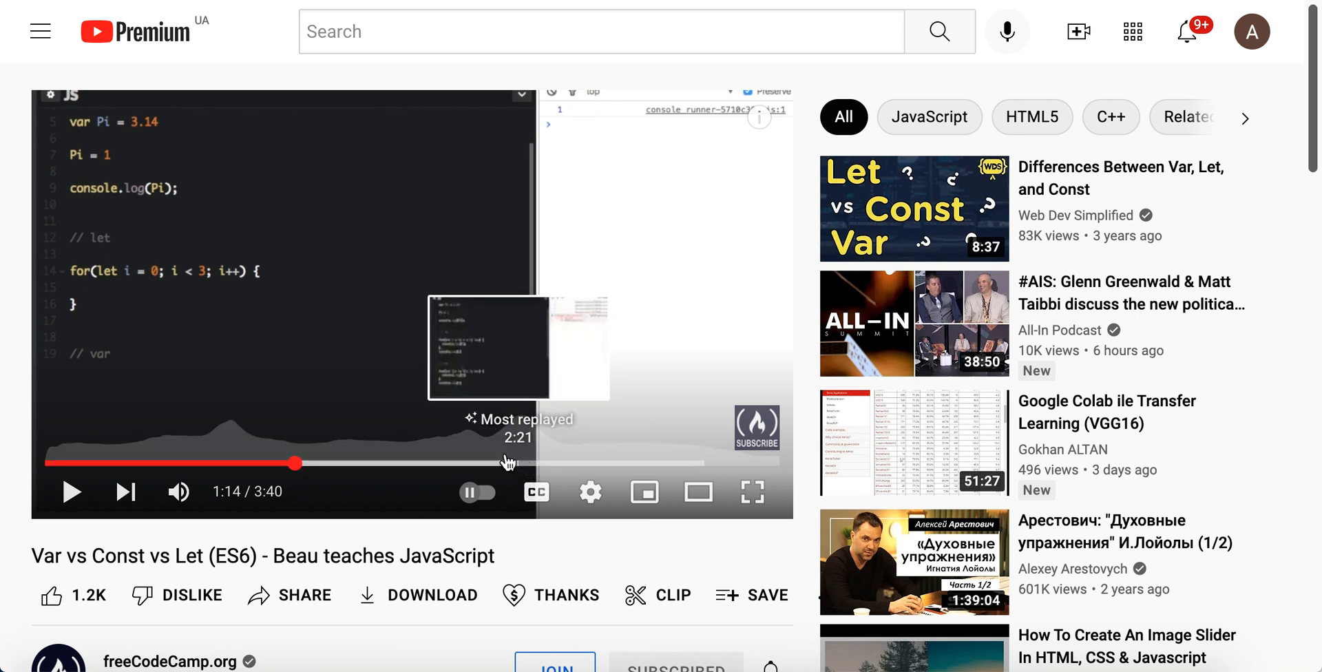
pyautogui.moveTo(517, 453)
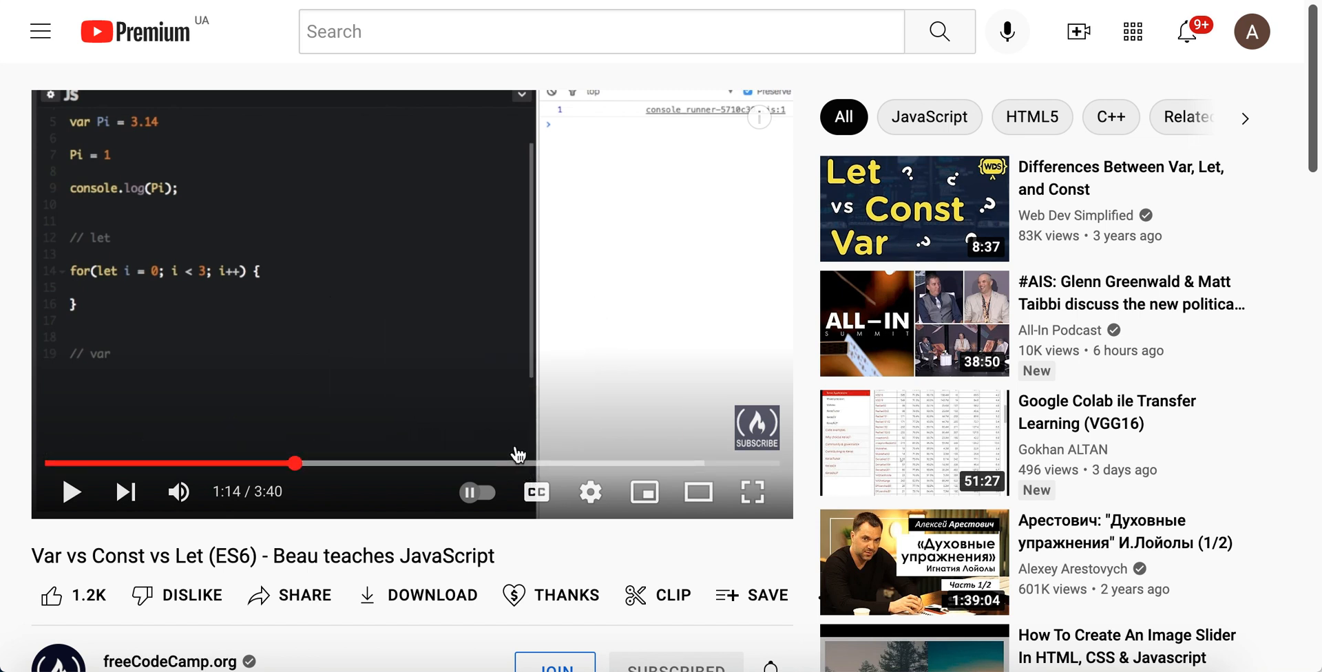